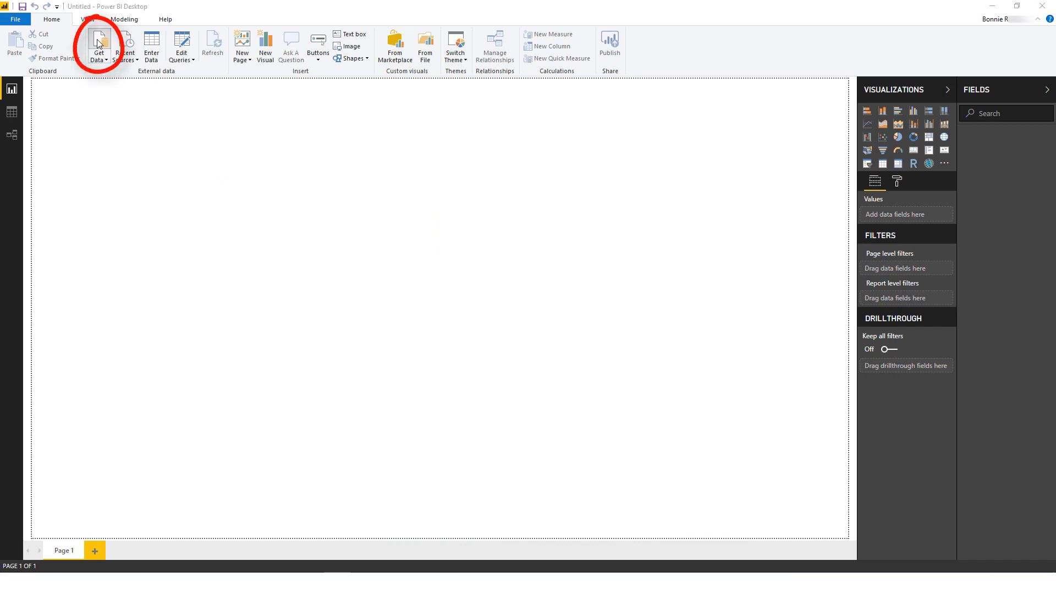
Step: Choose the BI Connector data source and dismiss the uncertified connector warning
left_click(97, 44)
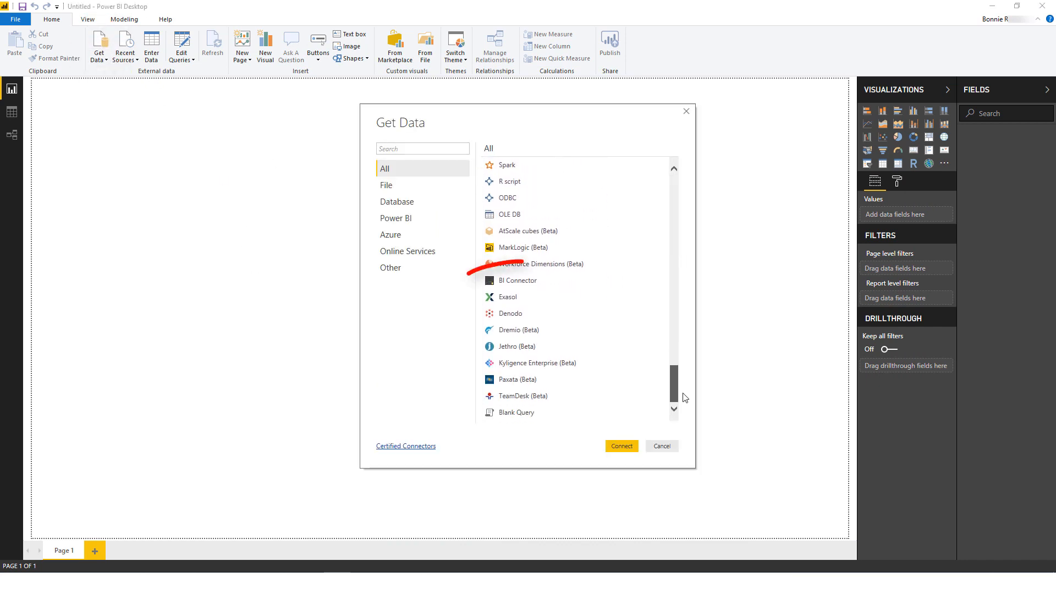
left_click(517, 280)
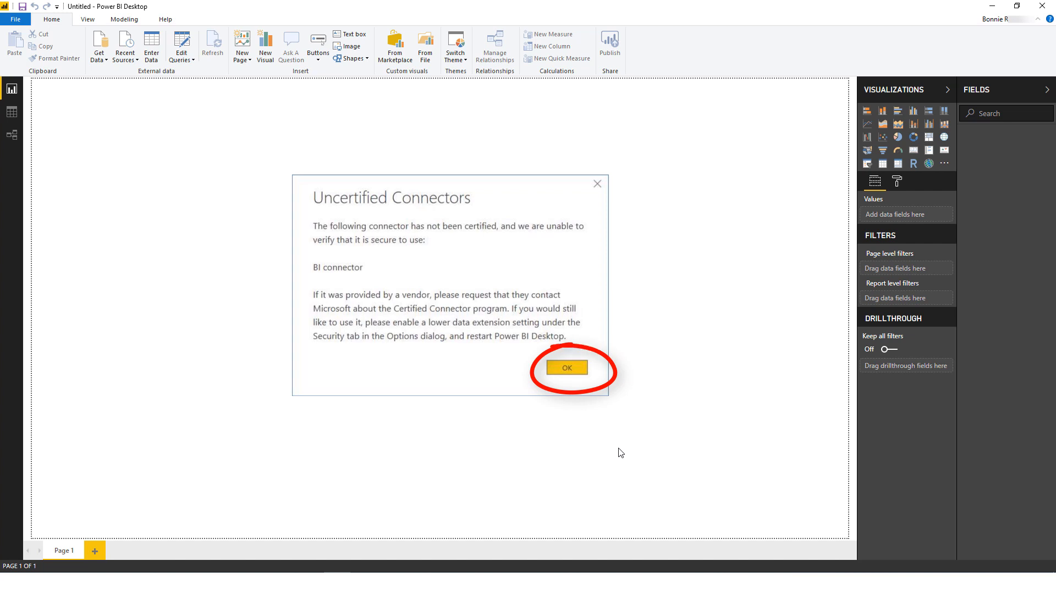
left_click(566, 368)
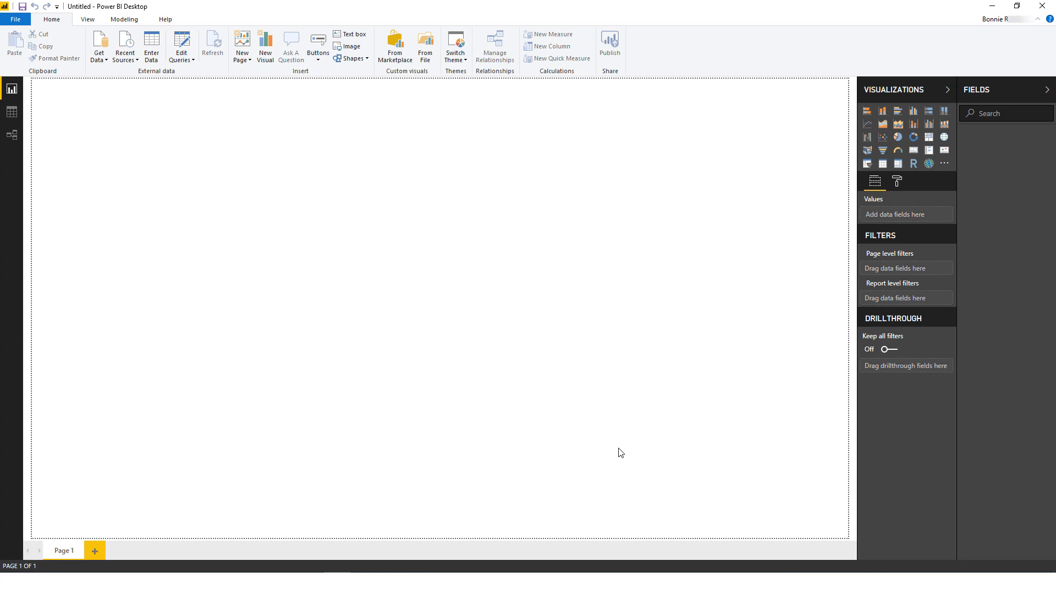
Step: In Security options, allow any extension to load without validation or warning
left_click(18, 19)
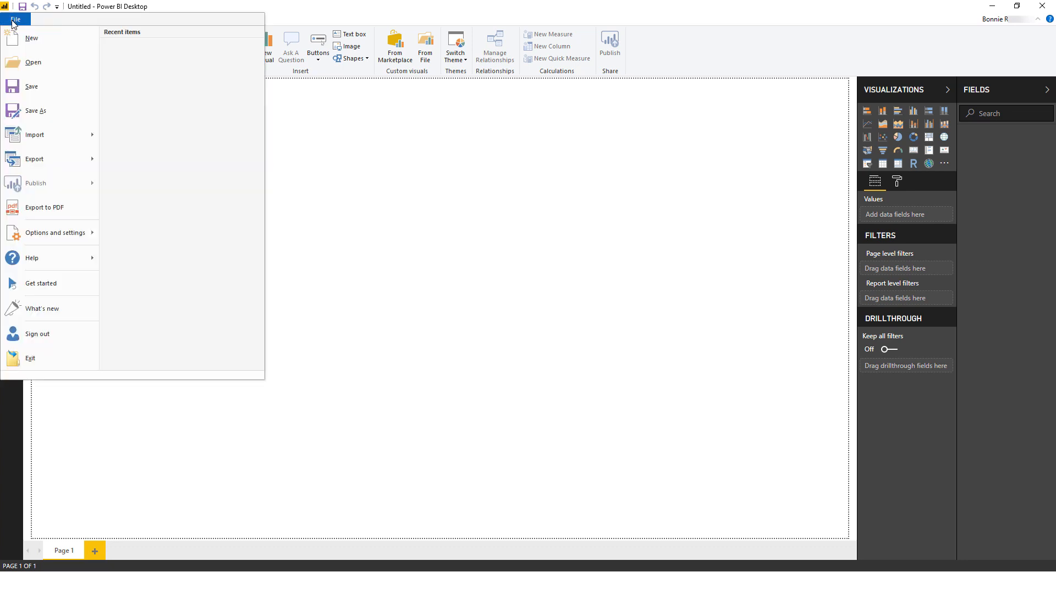
left_click(55, 233)
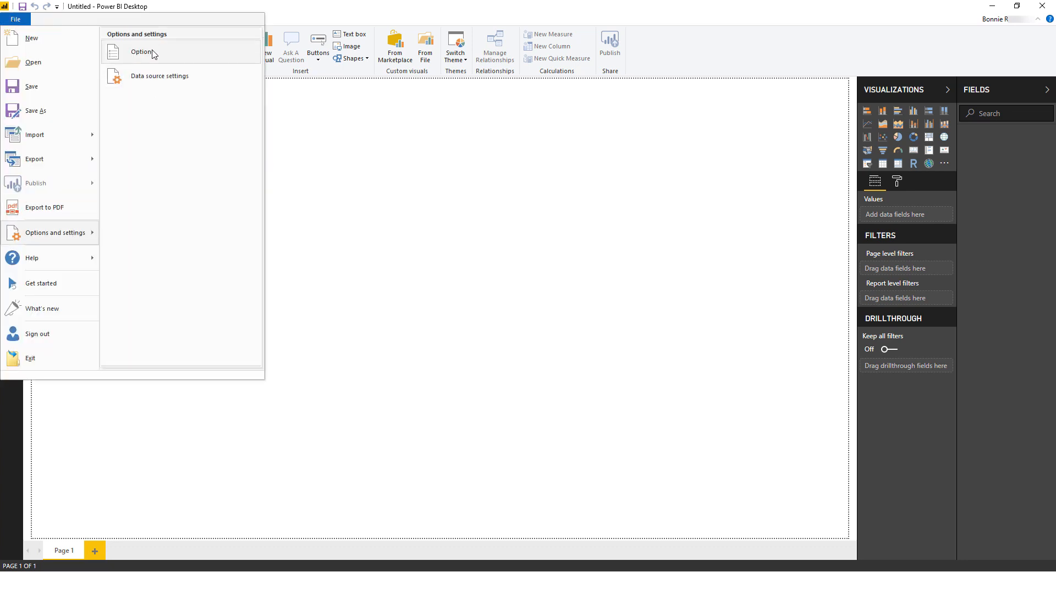
left_click(143, 51)
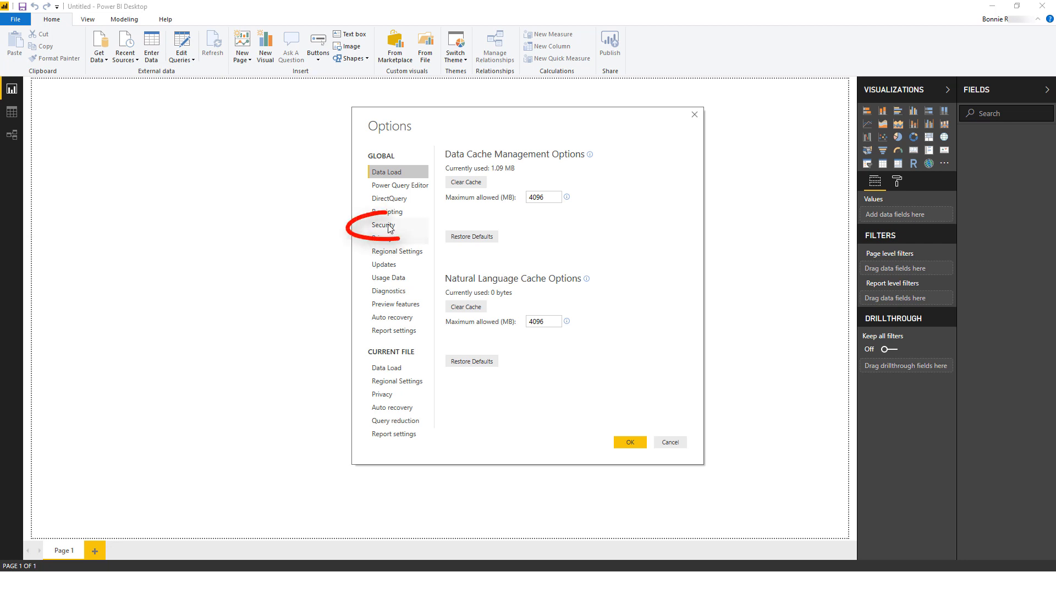
left_click(383, 224)
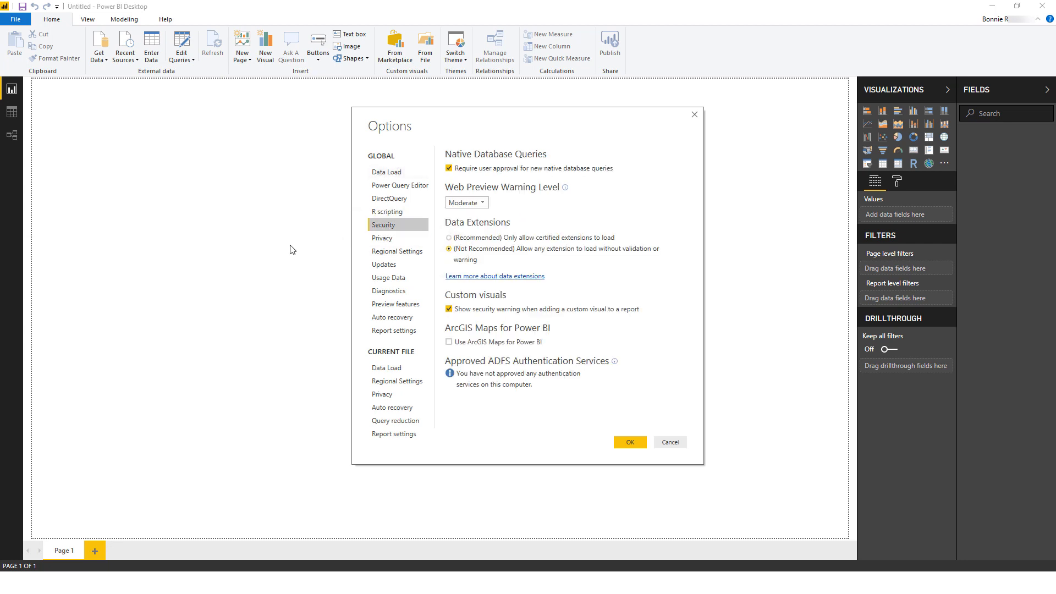
left_click(630, 442)
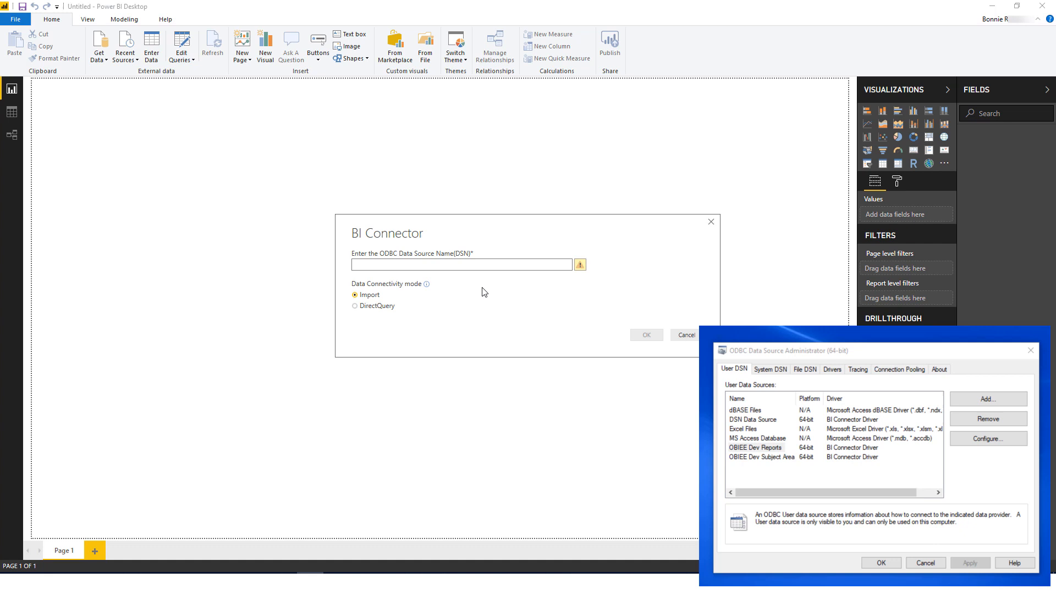
Step: Point BI Connector at DSN 'OBIEE Dev Reports' in Import mode, retrying after the driver error
type("OBIEE Dev Reports")
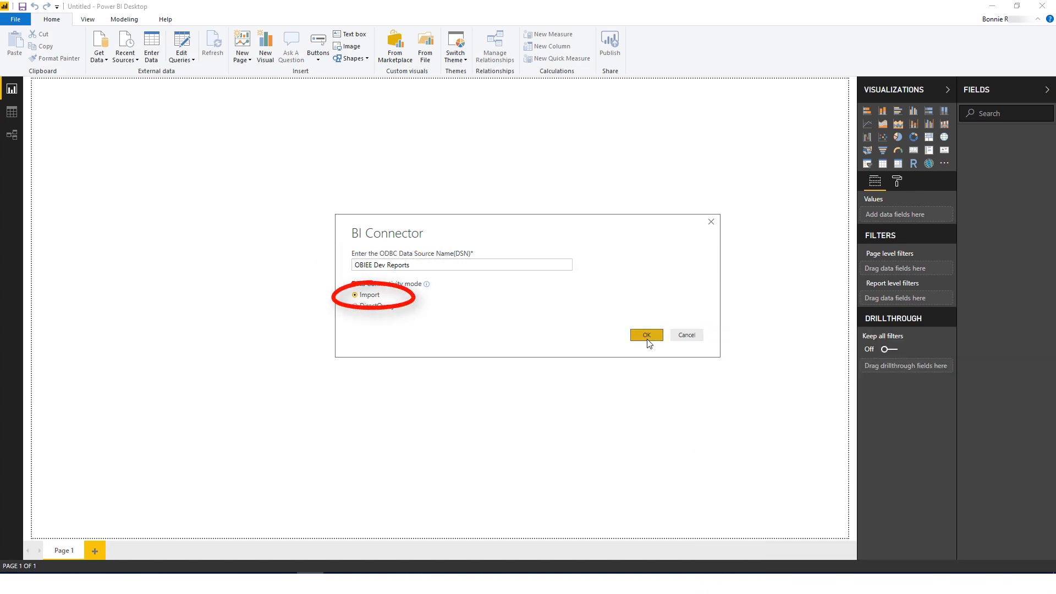
left_click(646, 335)
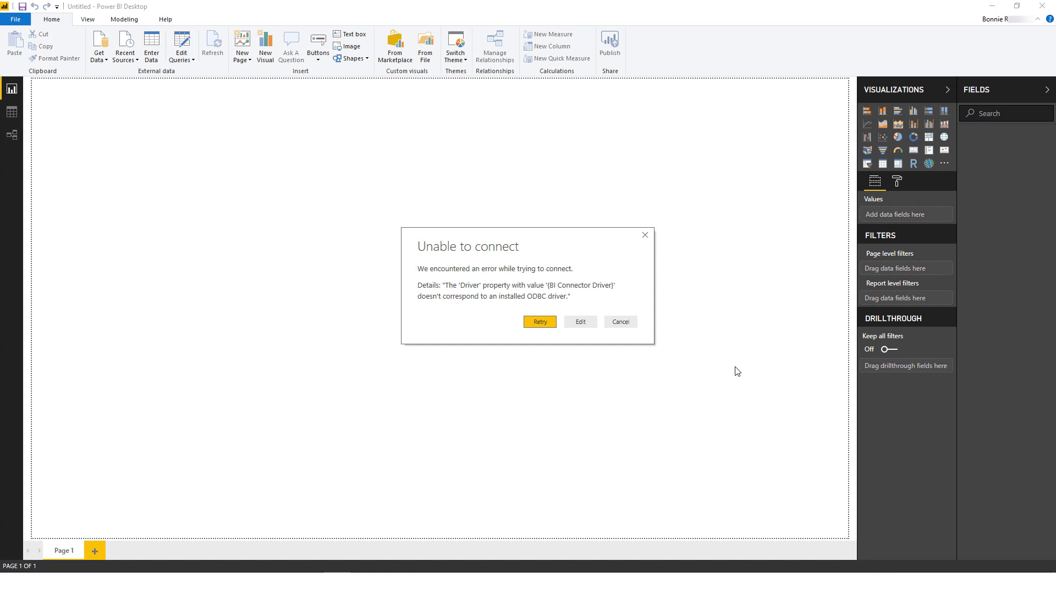
left_click(620, 322)
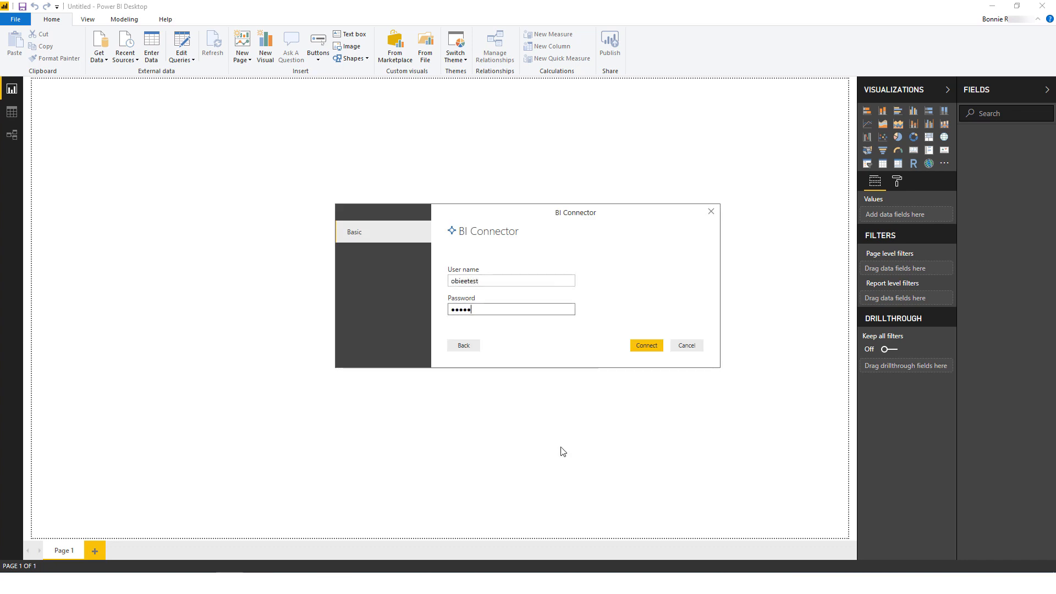
Step: Sign in, tick the European Orders table in Navigator, and edit it in Power Query
left_click(646, 345)
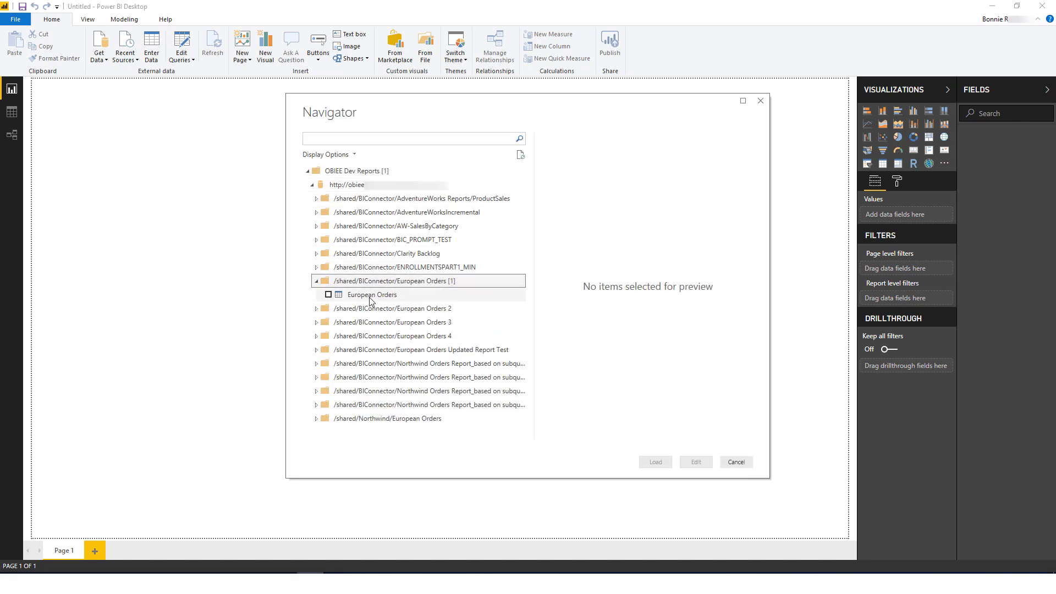
left_click(371, 294)
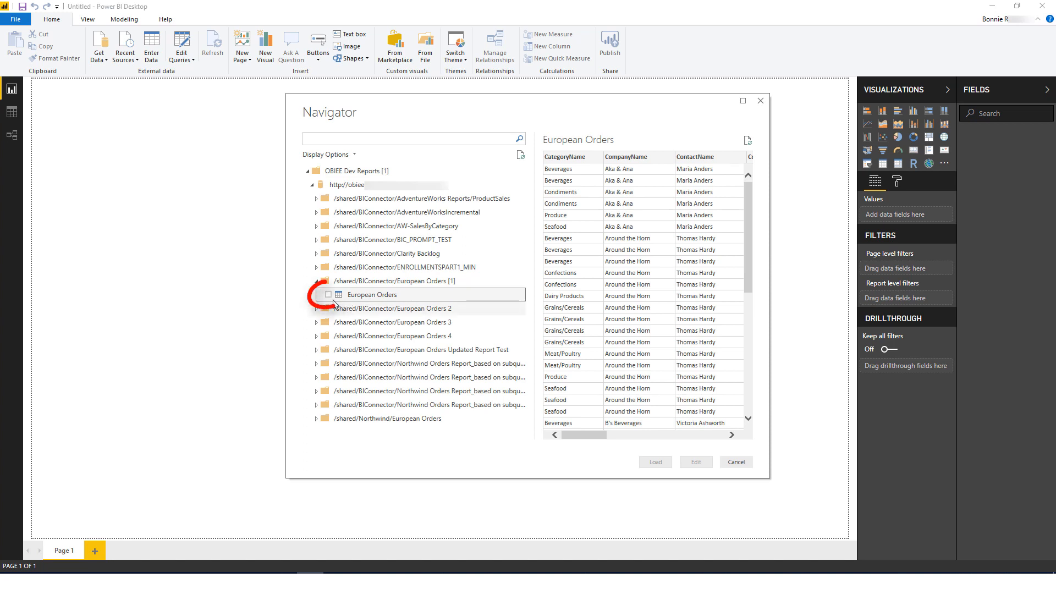
left_click(334, 294)
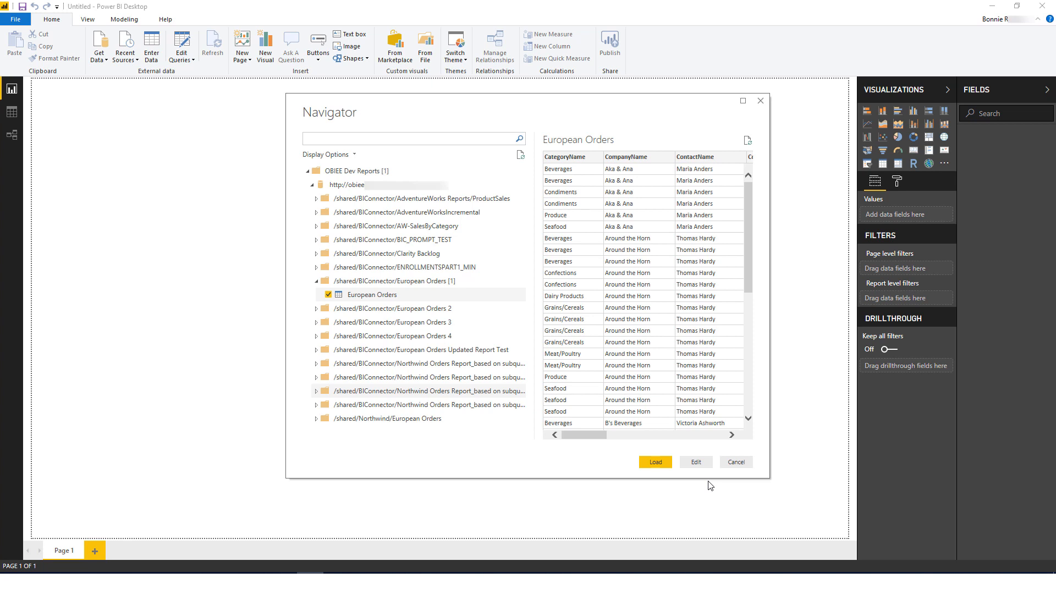
left_click(736, 461)
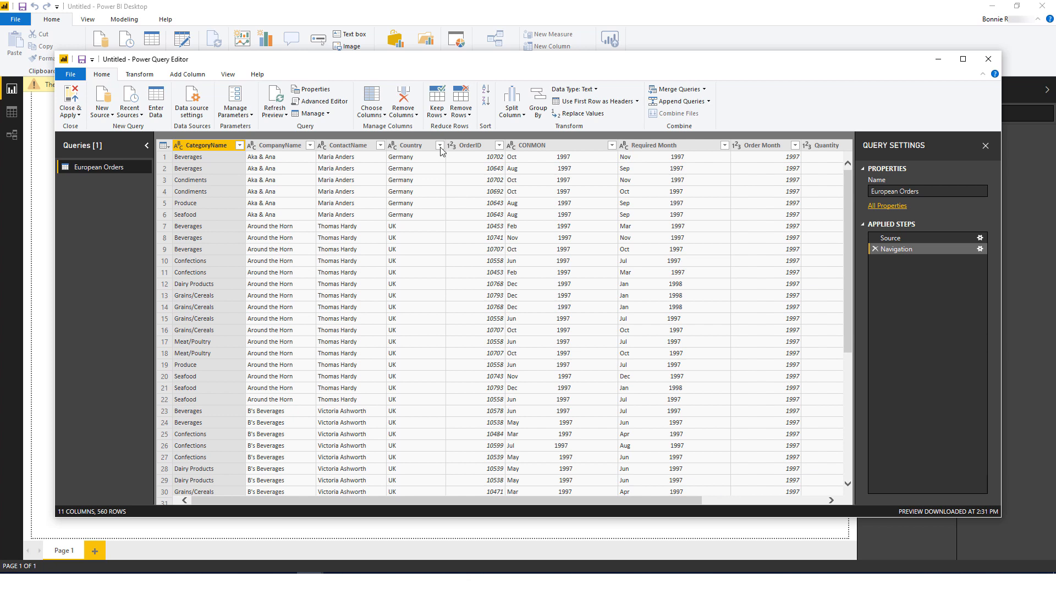
Step: Filter the Country column to Germany only
left_click(439, 145)
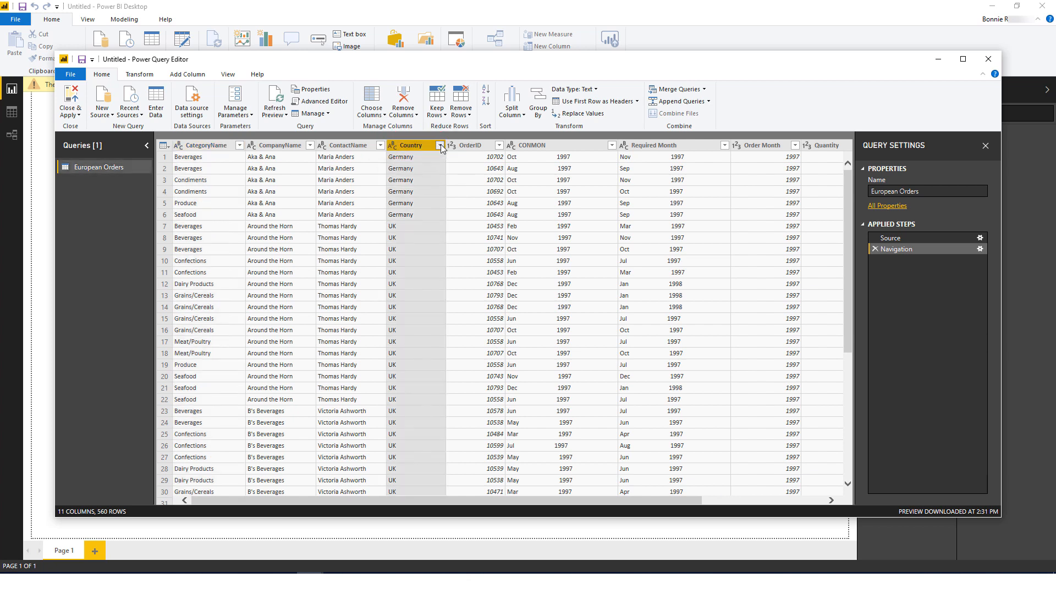
left_click(441, 145)
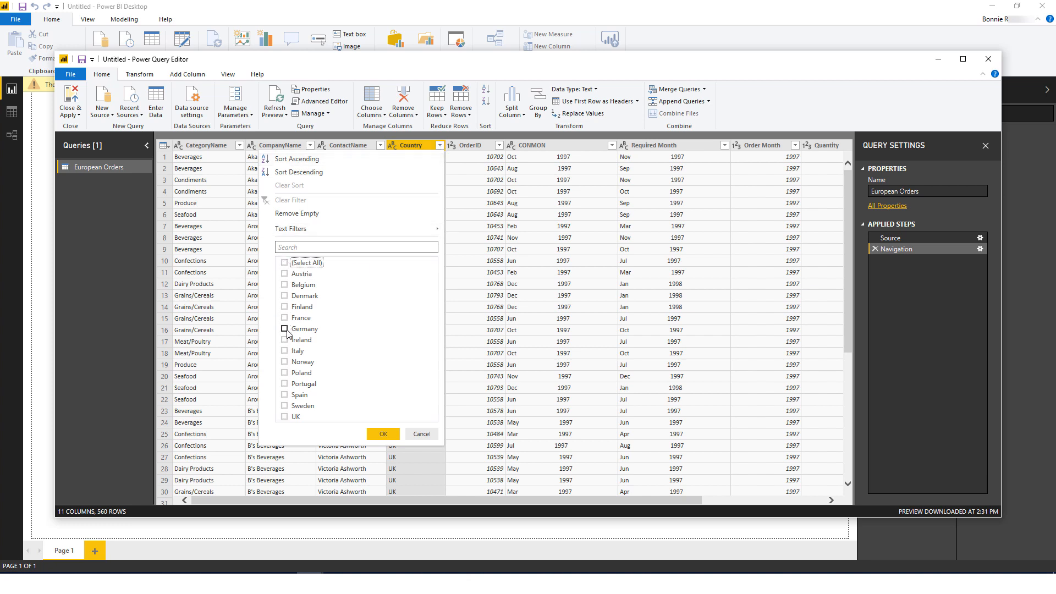
left_click(283, 329)
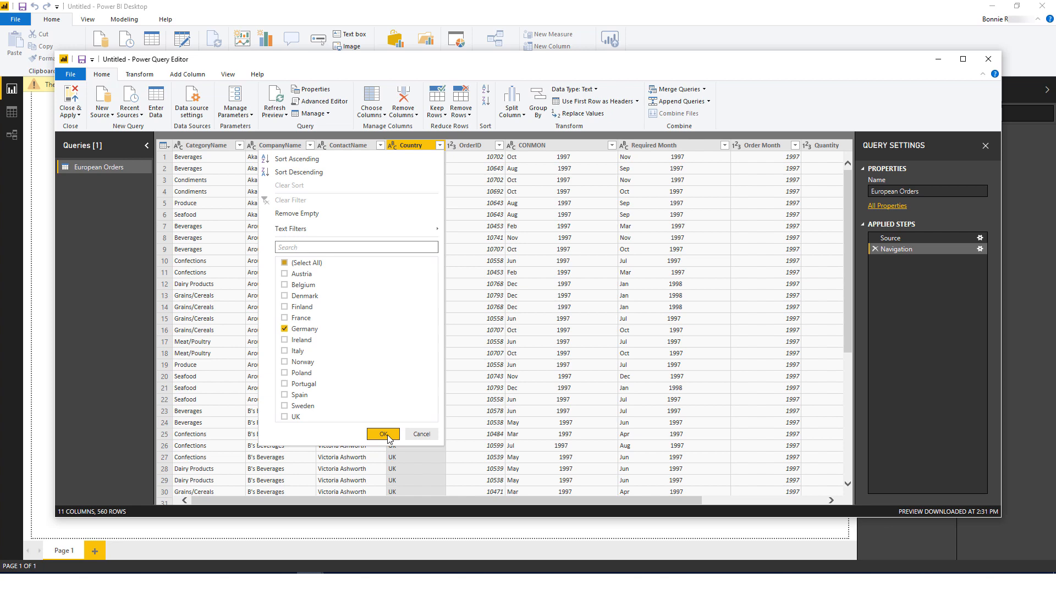
left_click(383, 434)
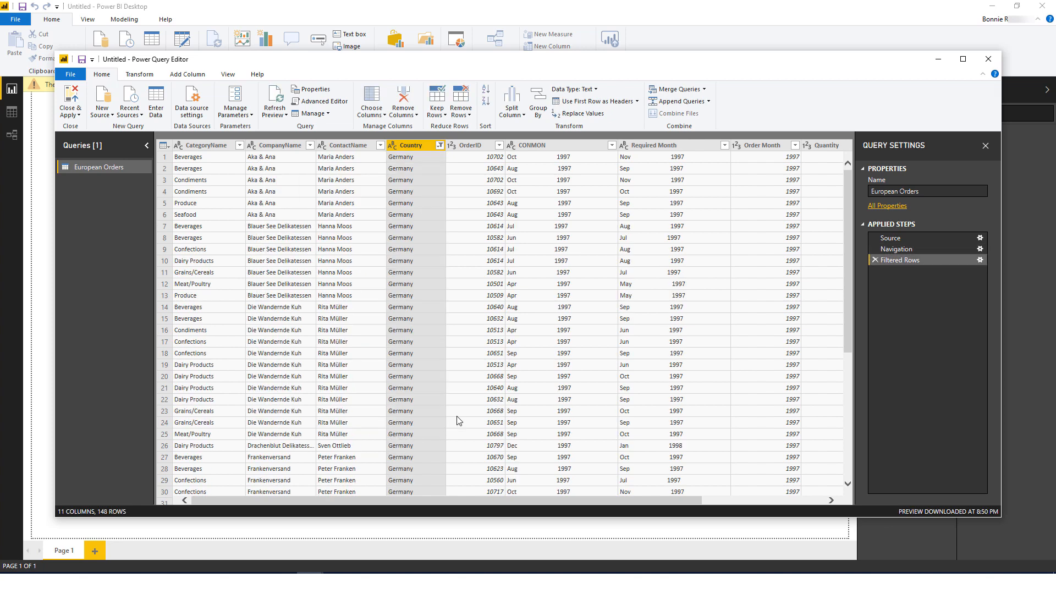
Step: Filter CONMON to Apr 1997 and close and apply to the report
scroll("down", 3)
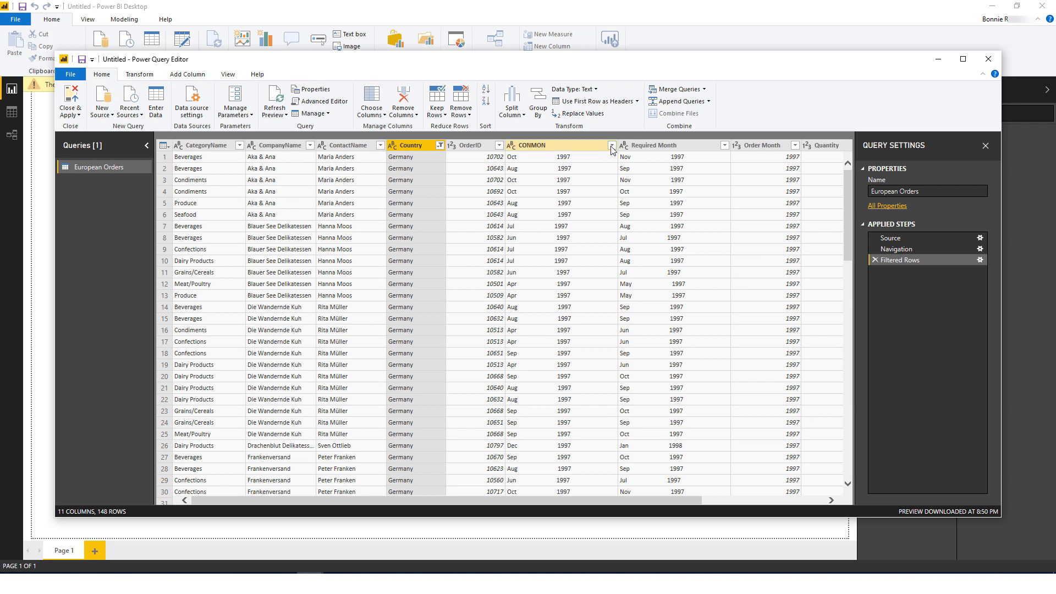
left_click(612, 145)
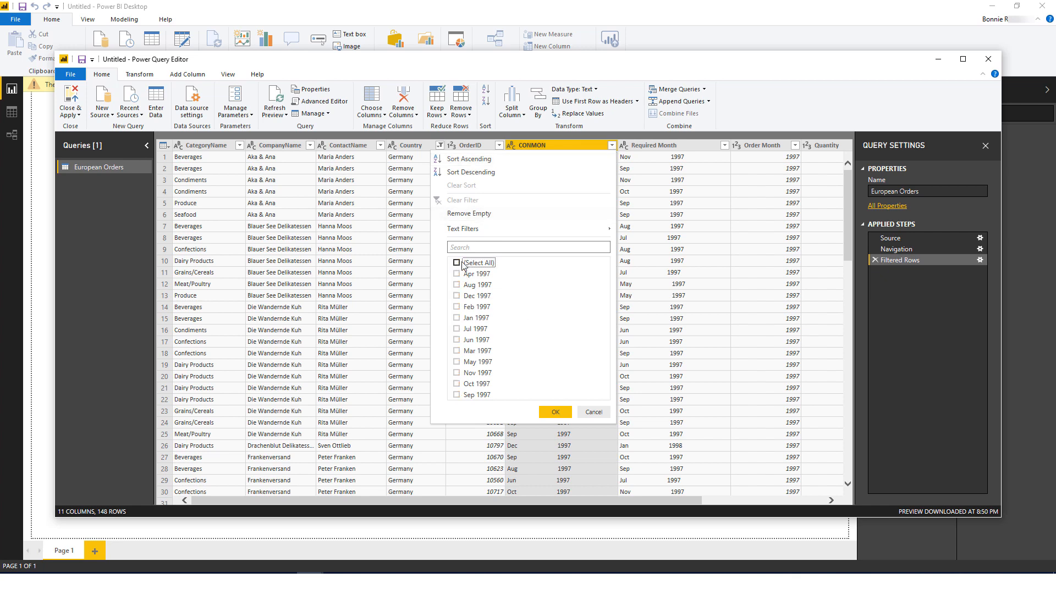
left_click(457, 273)
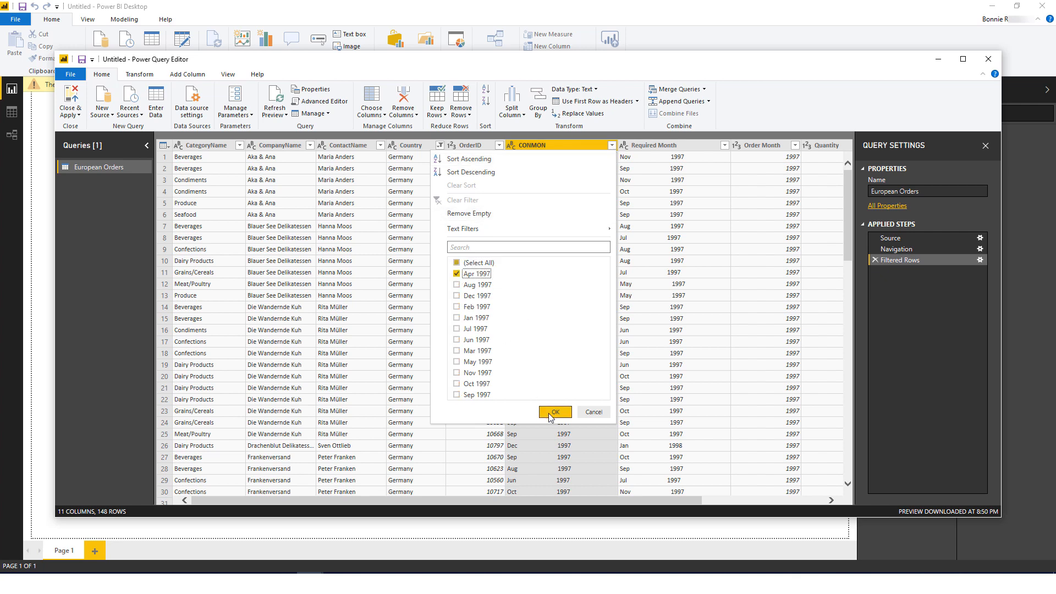
left_click(555, 412)
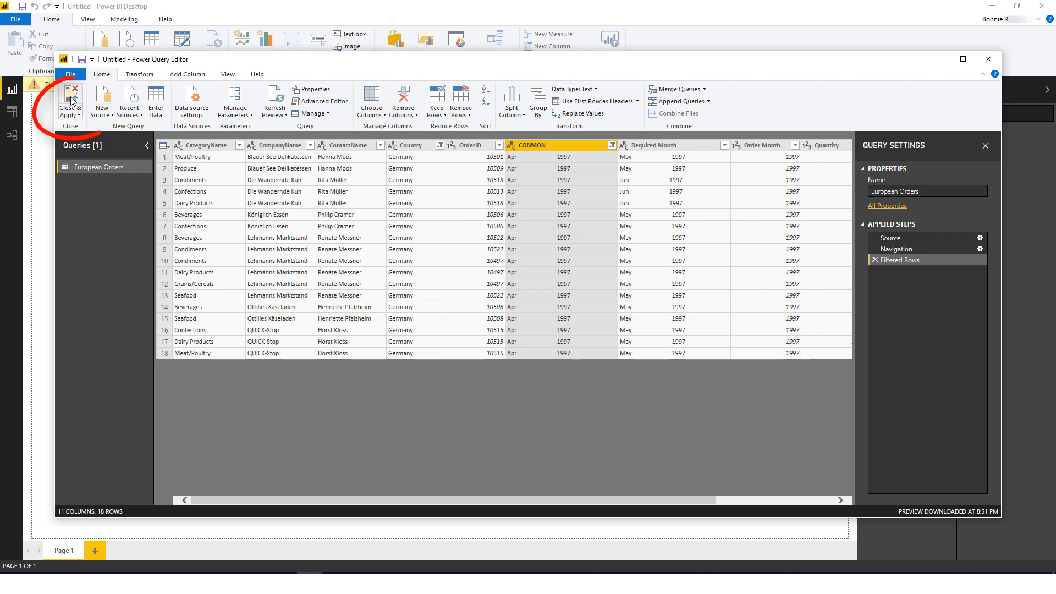
left_click(69, 101)
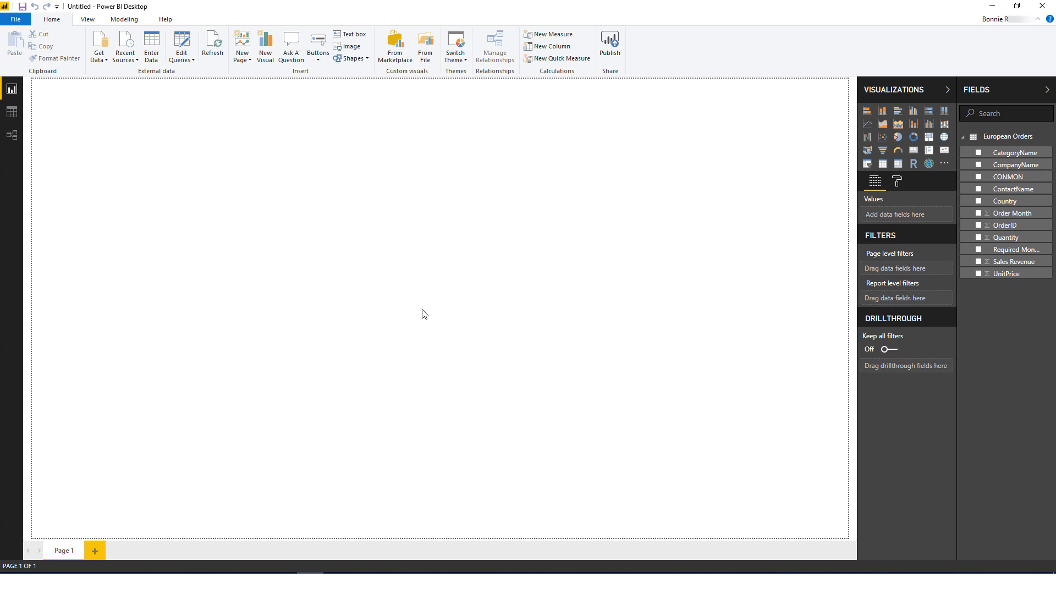
mouse_move(458, 311)
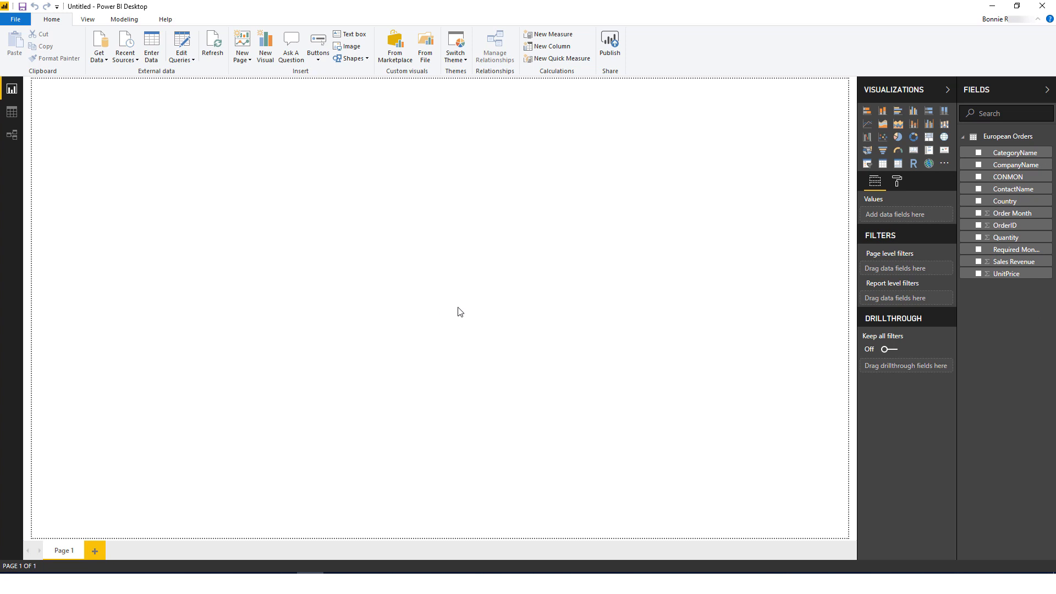
Step: Chart CategoryName, ContactName, Quantity and Sales Revenue as a treemap of Beverages, Condiments, Confections
left_click(978, 152)
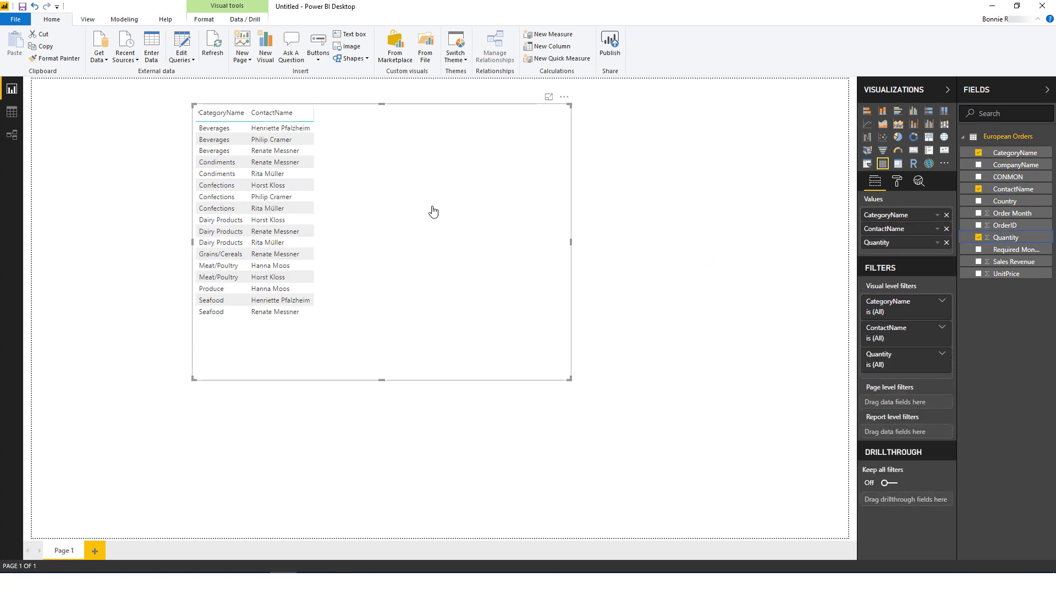
left_click(979, 261)
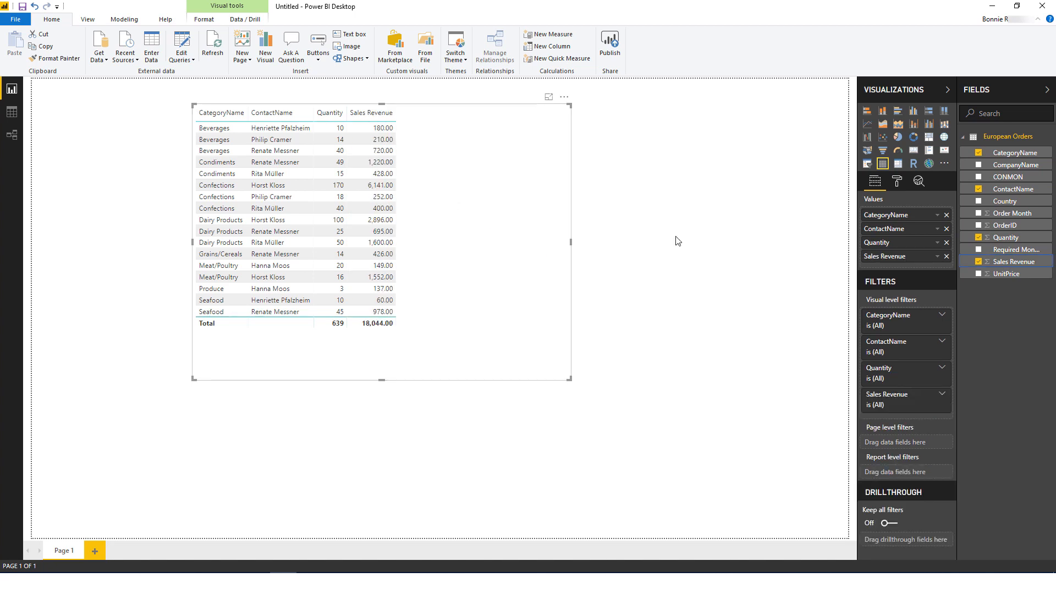
mouse_move(802, 129)
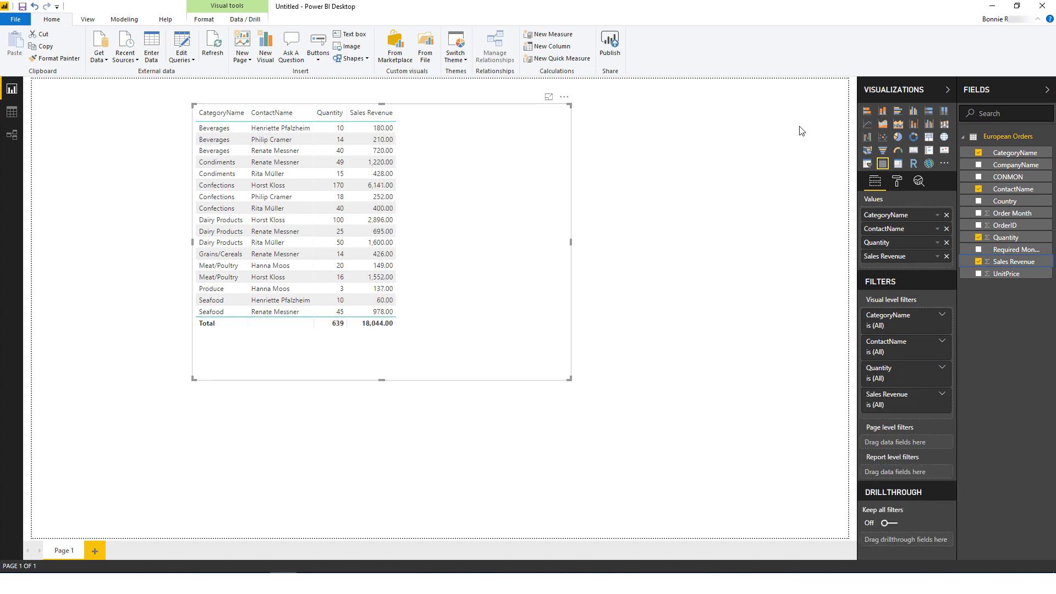
left_click(882, 110)
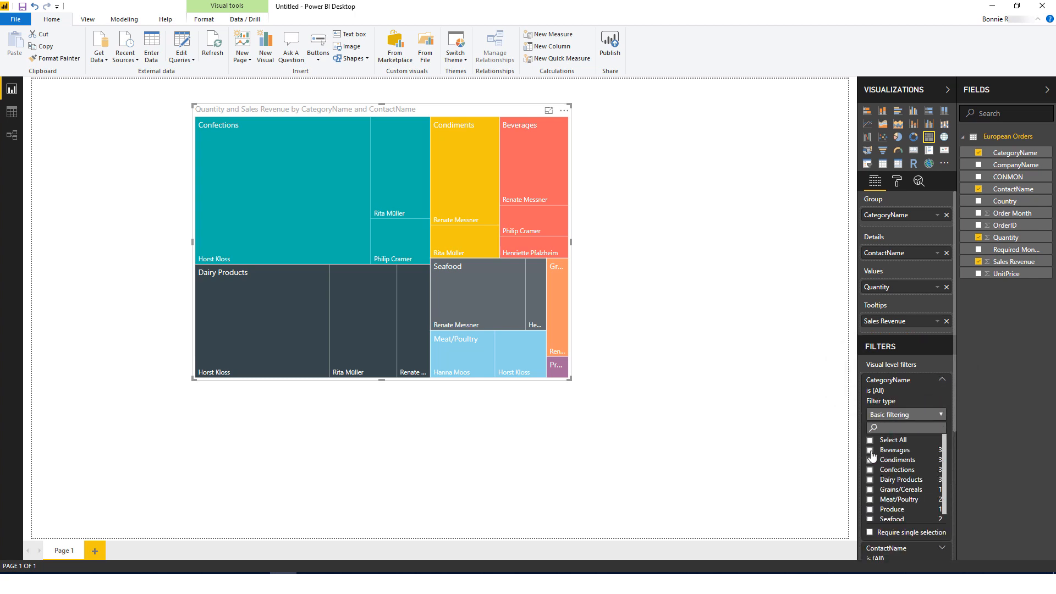
left_click(872, 450)
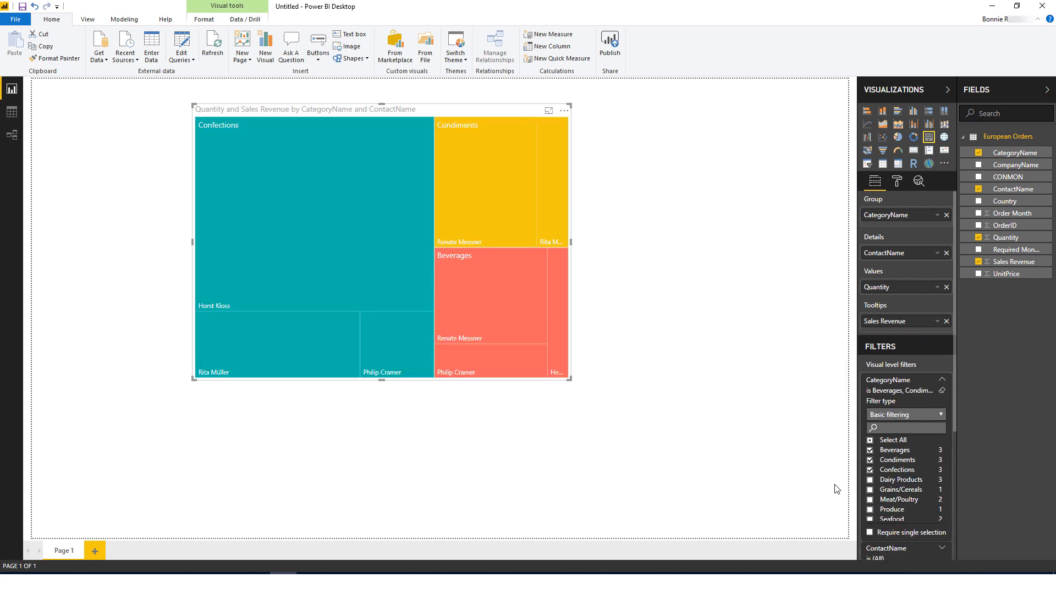